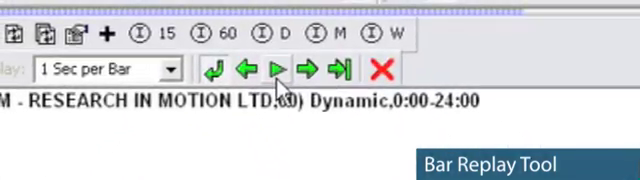
Step: Run the Buying-with-the-Trend scan and scroll the results to find RIMM
{"action": "left_click", "coordinate": [276, 68]}
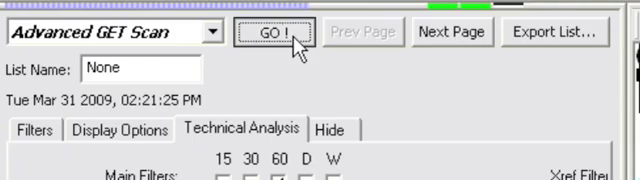
{"action": "left_click", "coordinate": [260, 32]}
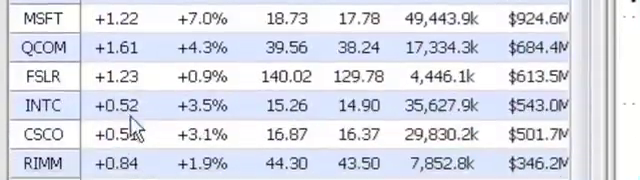
{"action": "scroll", "scroll_direction": "down", "scroll_amount": 3}
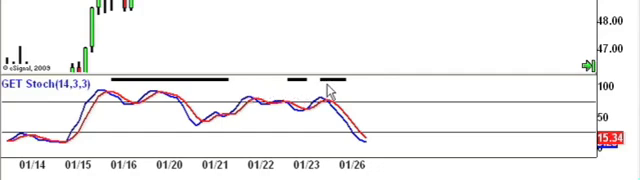
{"action": "mouse_move", "coordinate": [340, 92]}
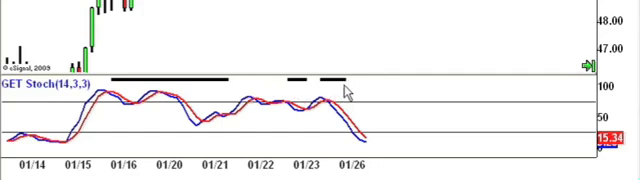
{"action": "mouse_move", "coordinate": [344, 90]}
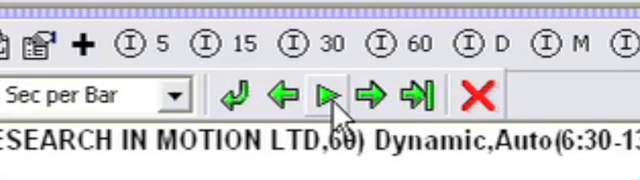
Step: Start bar replay to step the RIMM 60-minute chart forward
{"action": "left_click", "coordinate": [324, 96]}
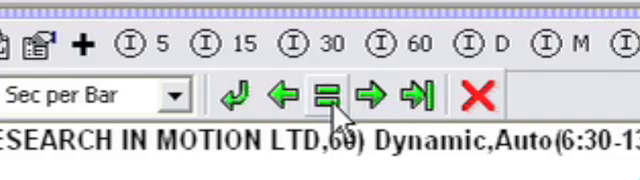